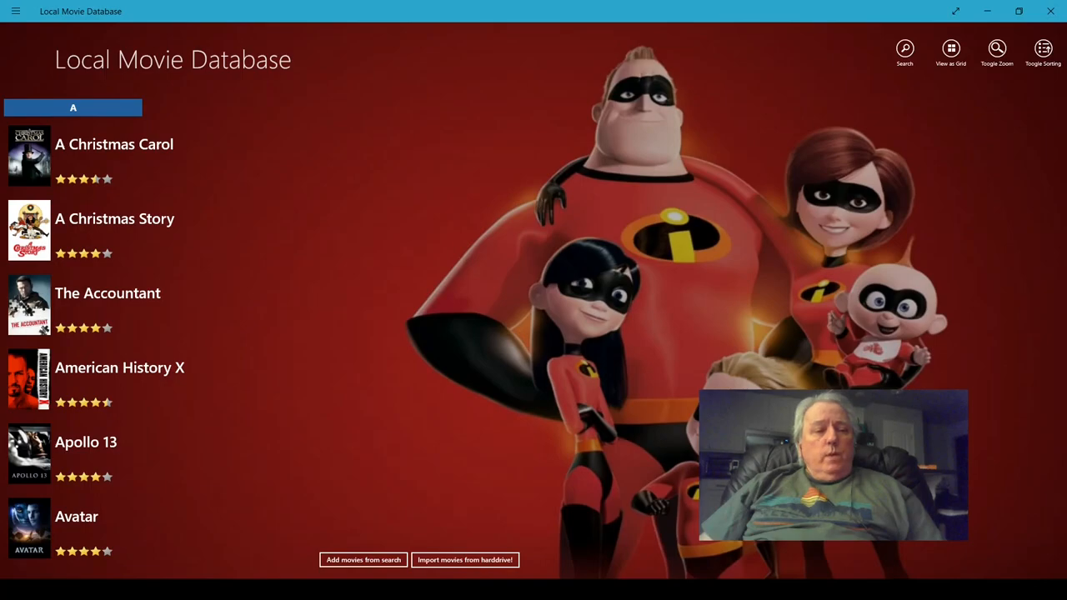
mouse_move(417, 123)
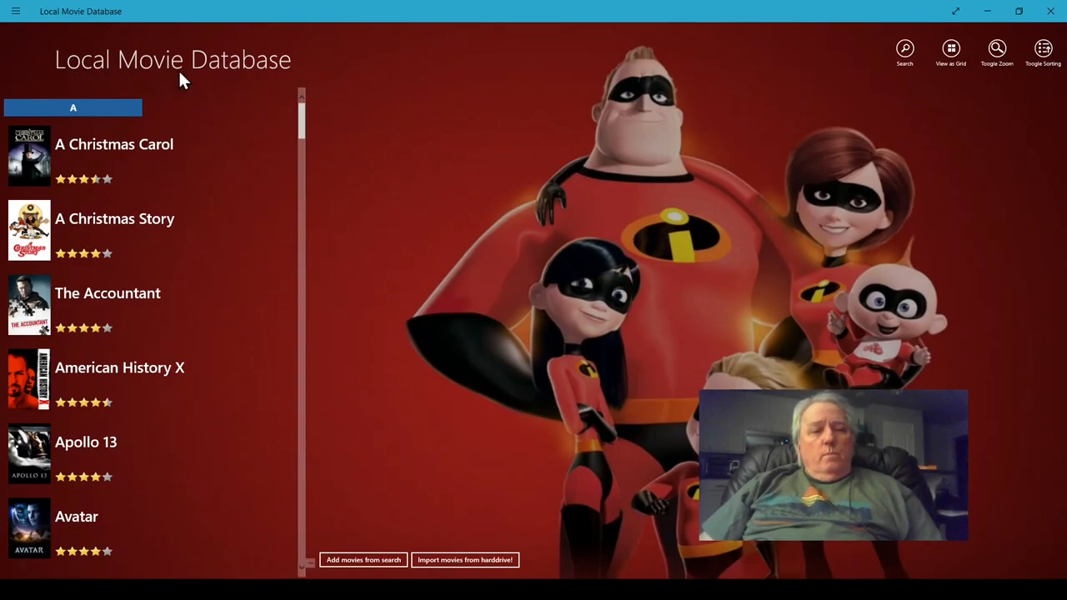
mouse_move(283, 74)
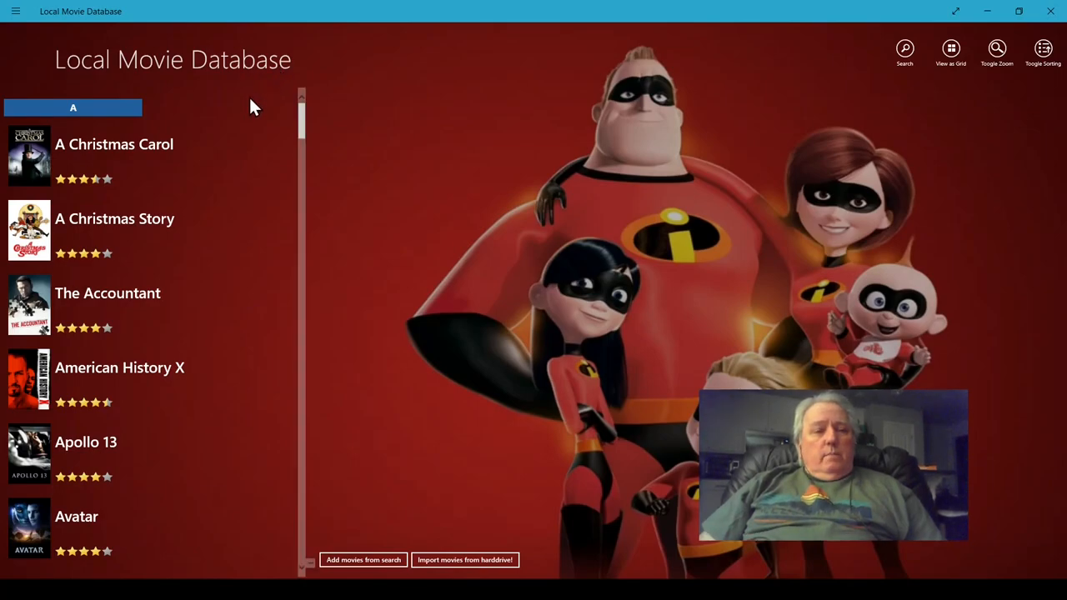
mouse_move(233, 125)
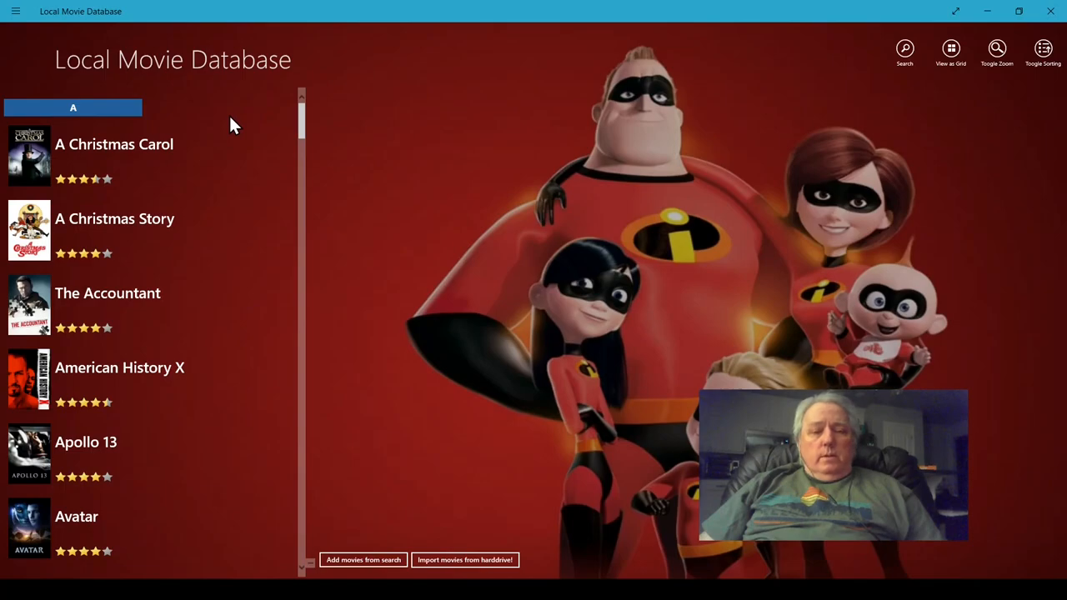
mouse_move(230, 101)
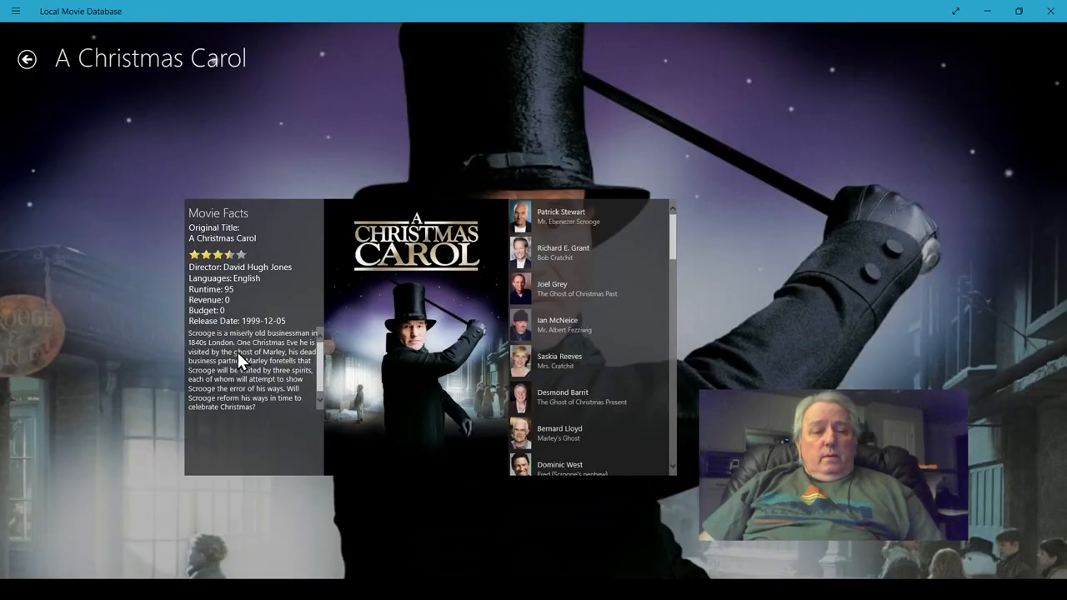
mouse_move(256, 299)
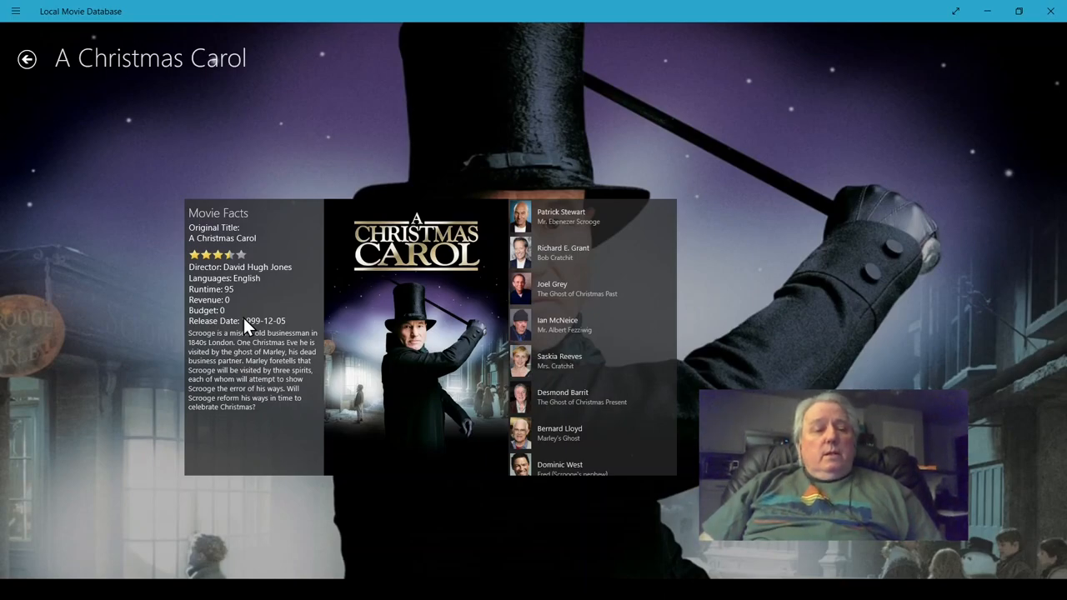
mouse_move(236, 293)
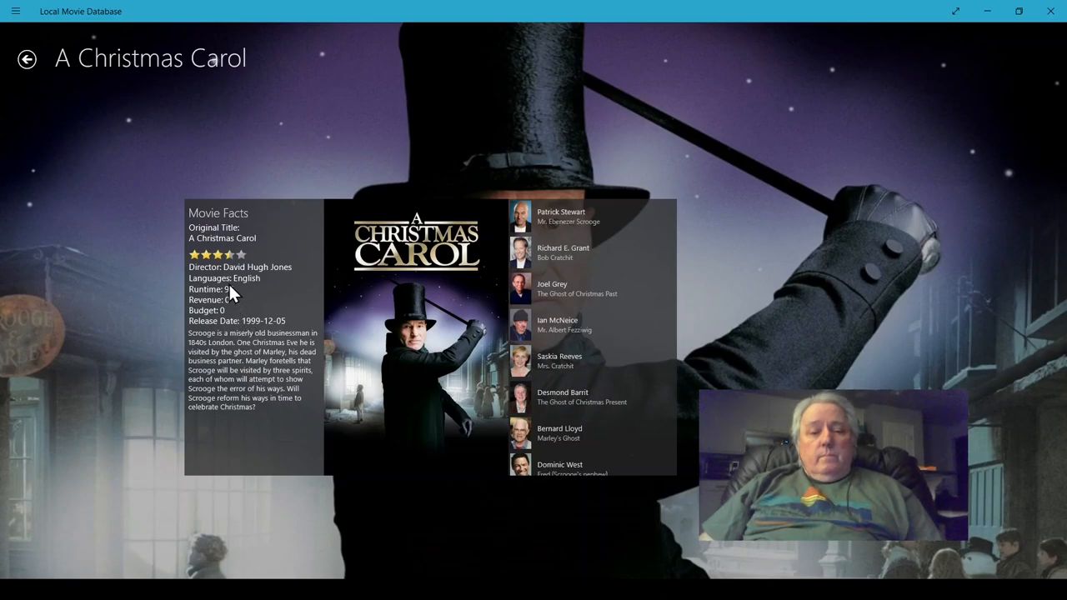
mouse_move(191, 204)
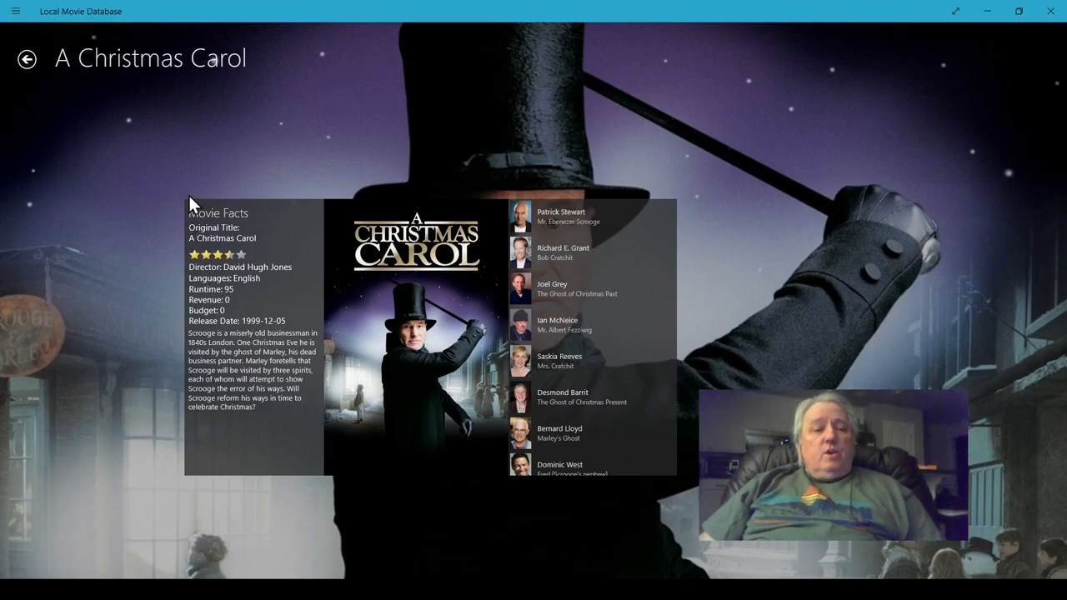
mouse_move(50, 92)
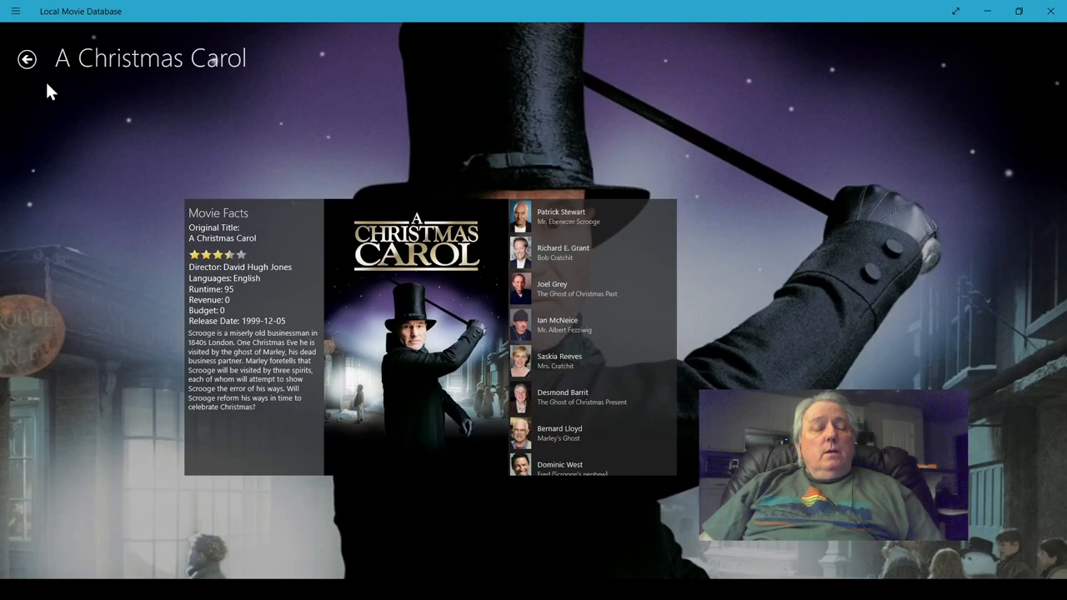
Step: Go back from A Christmas Carol's details to the alphabetical collection list
click(27, 58)
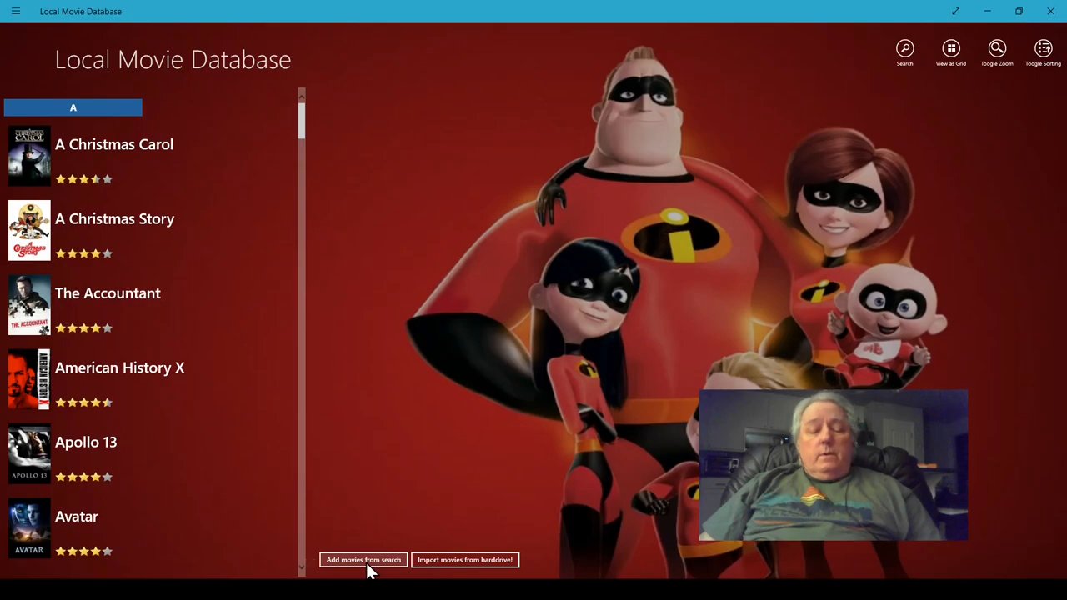
Step: Search for movies named 'The Hobbit' in the add-a-new-movie panel
click(363, 560)
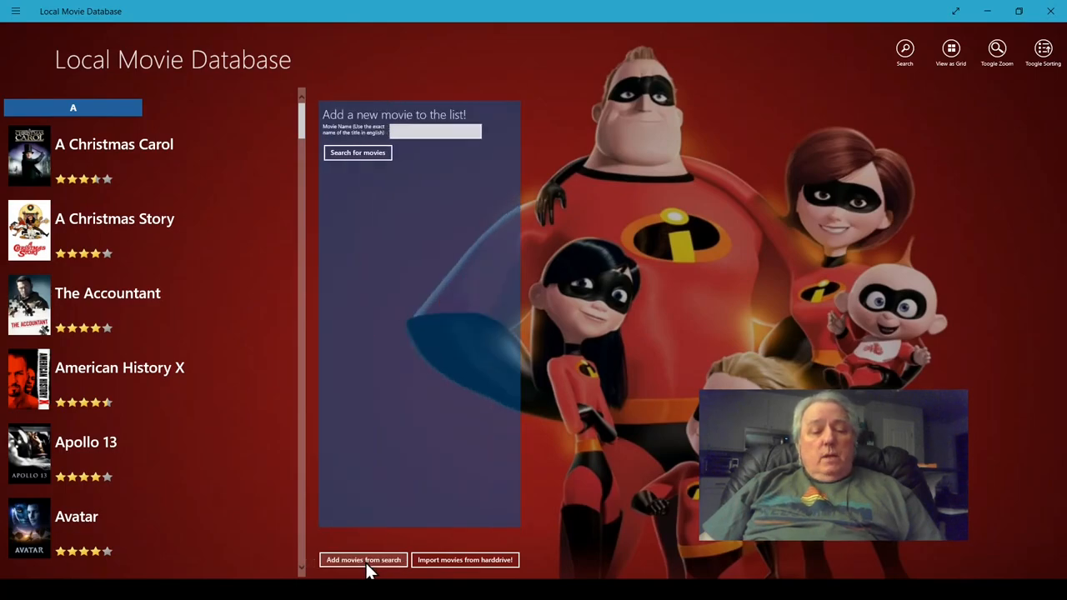
click(434, 132)
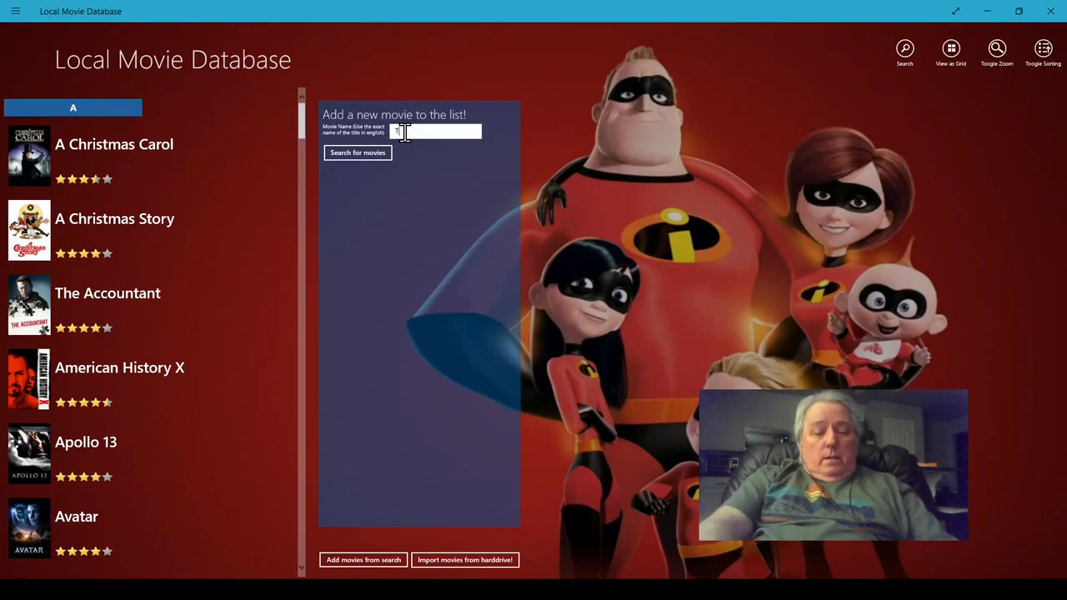
text(H)
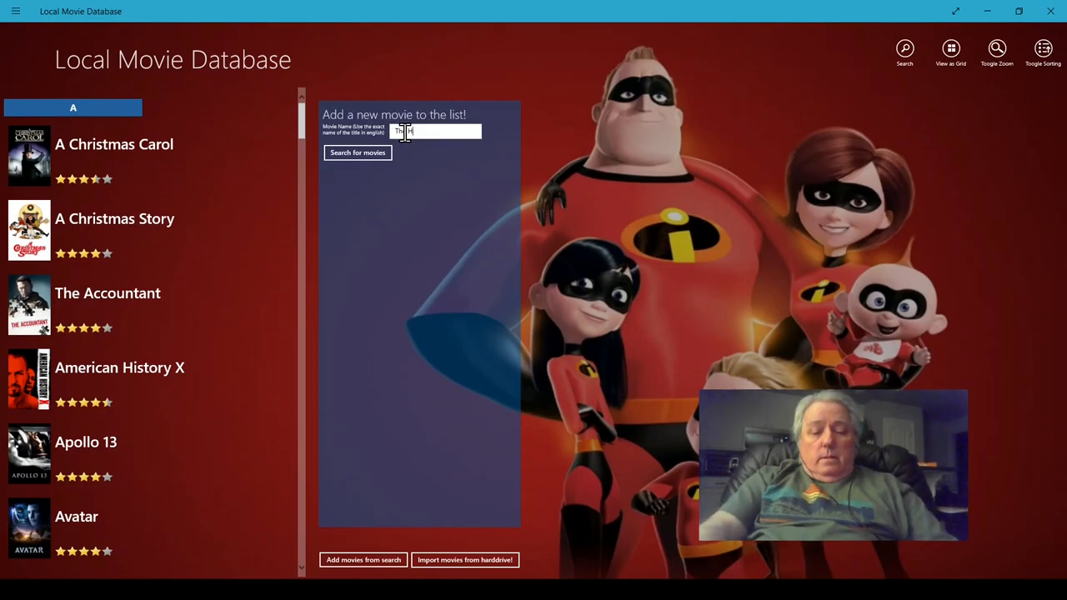
text(Hobbit)
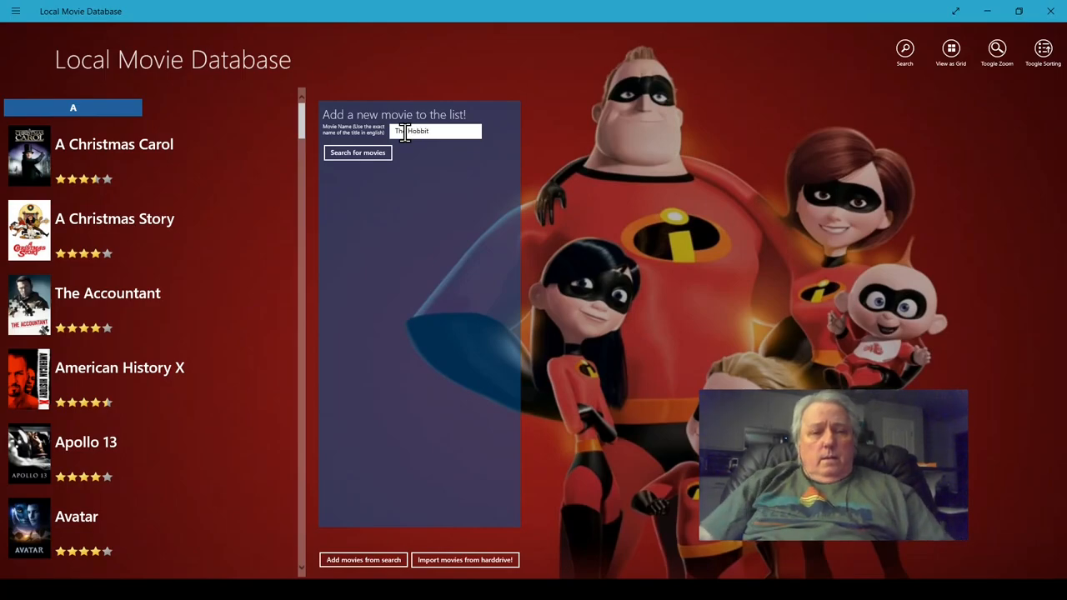
mouse_move(465, 175)
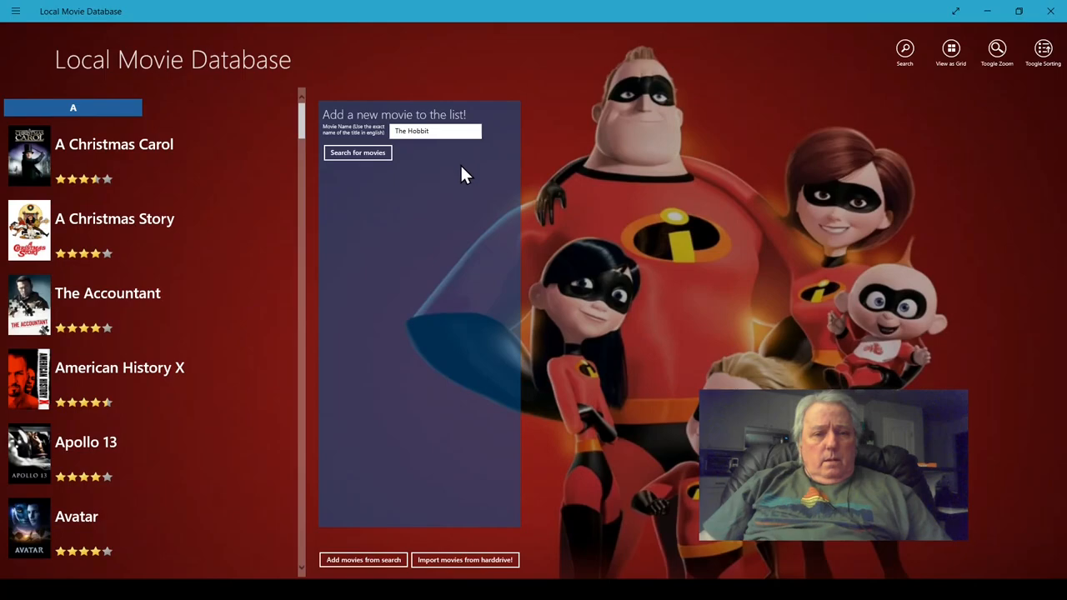
click(357, 153)
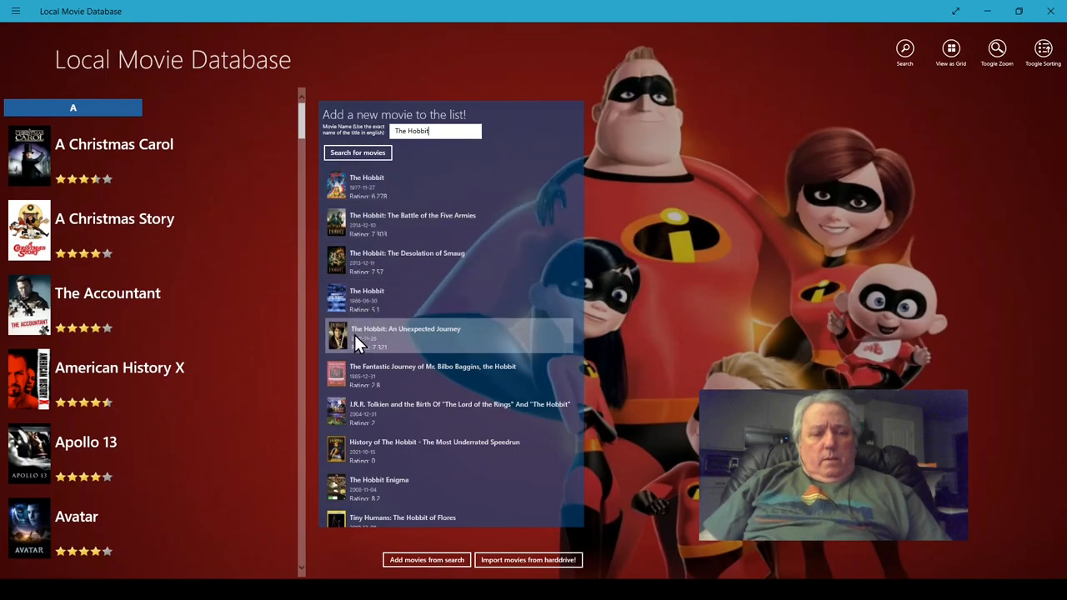
Step: Add The Hobbit: The Battle of the Five Armies from the results and check the H section
click(450, 337)
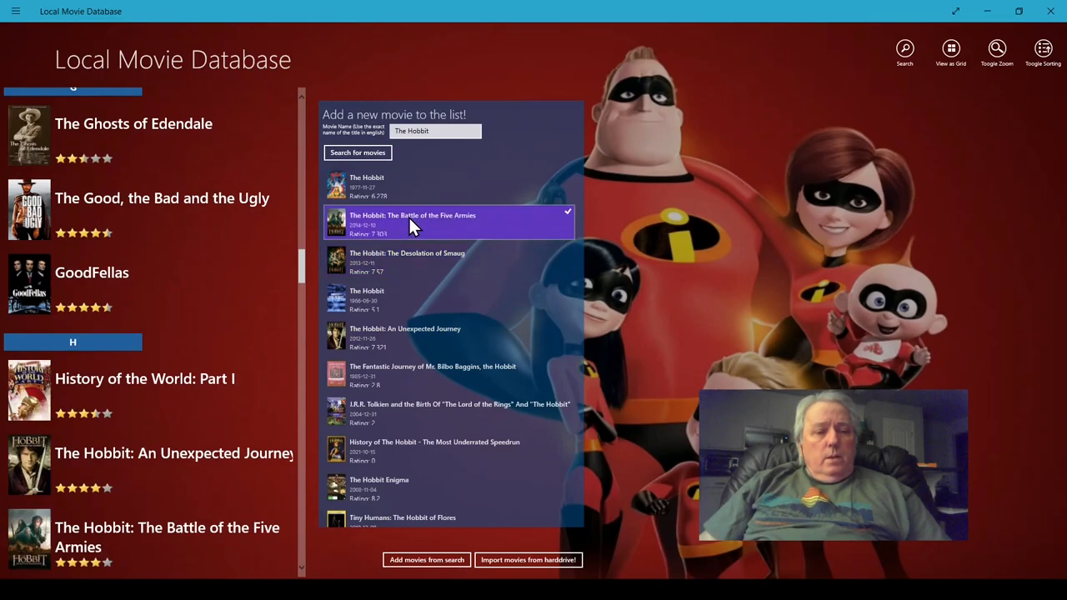
mouse_move(320, 433)
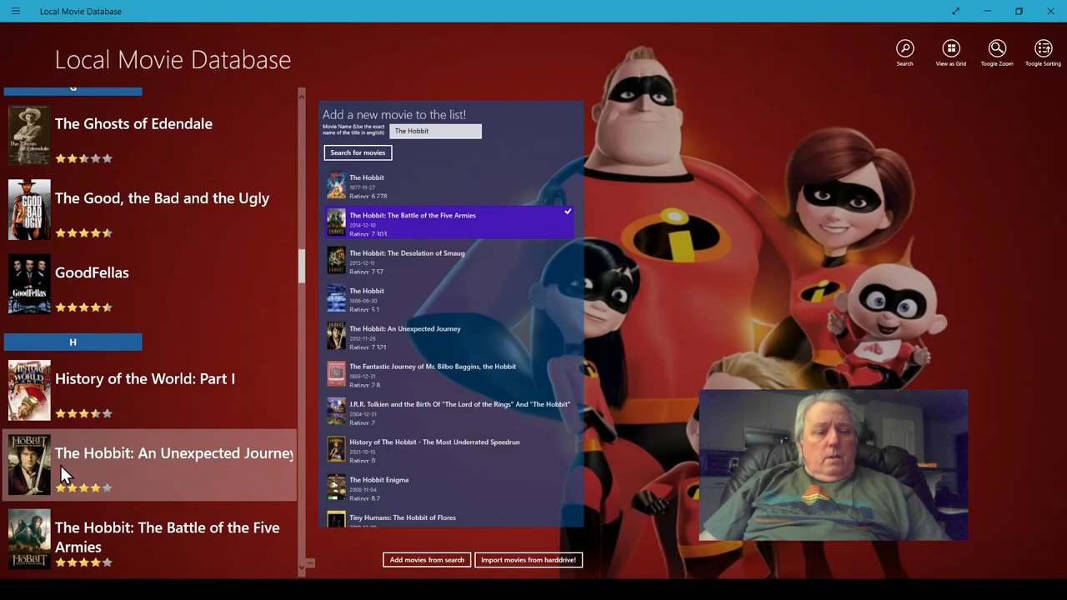
mouse_move(130, 370)
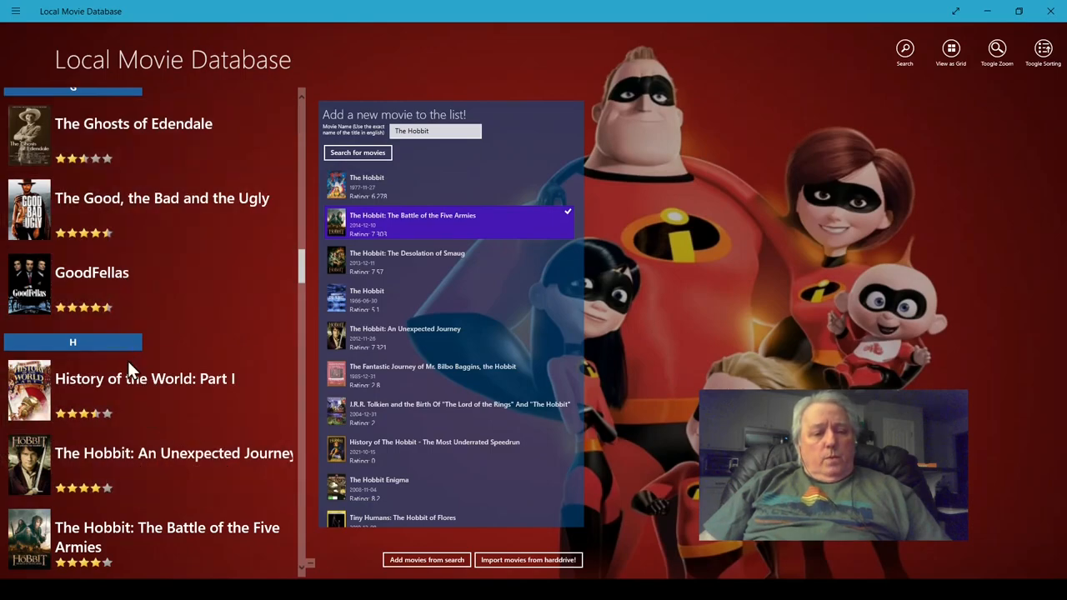
scroll(down, 3)
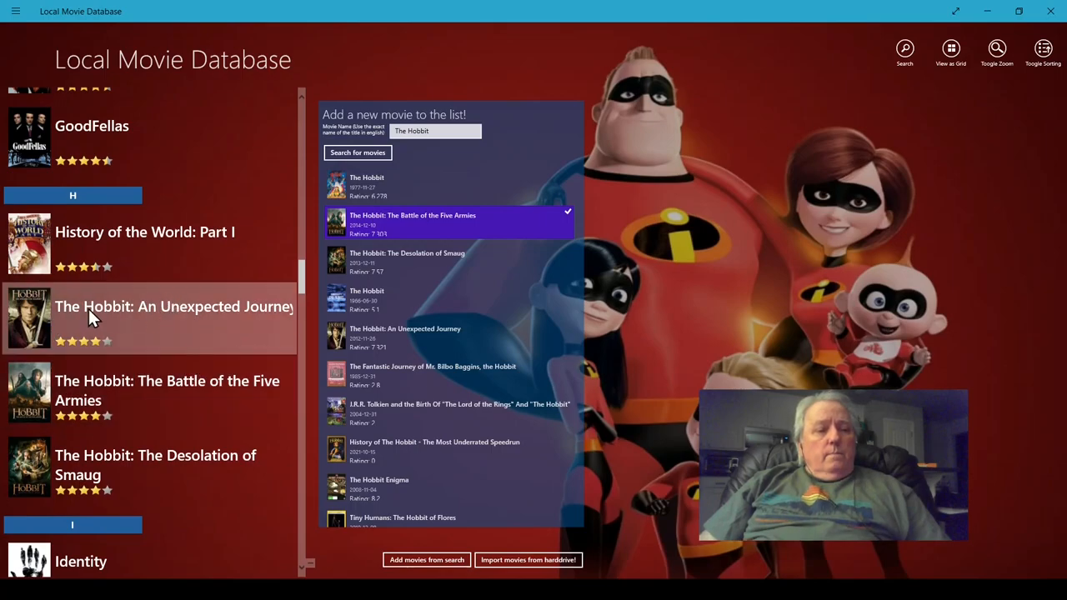
click(150, 317)
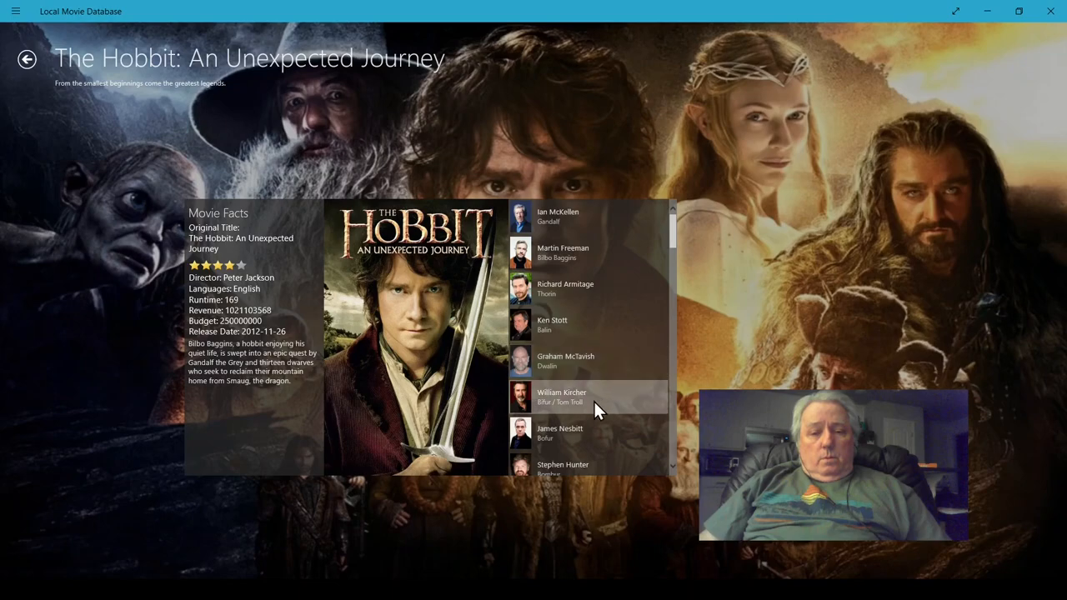
scroll(up, 3)
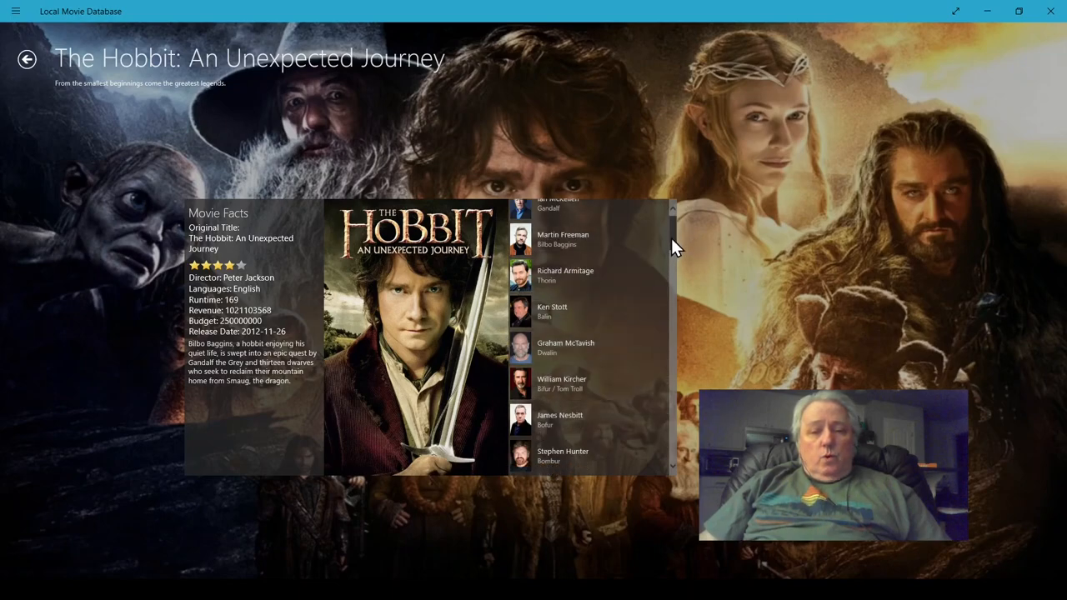
scroll(down, 3)
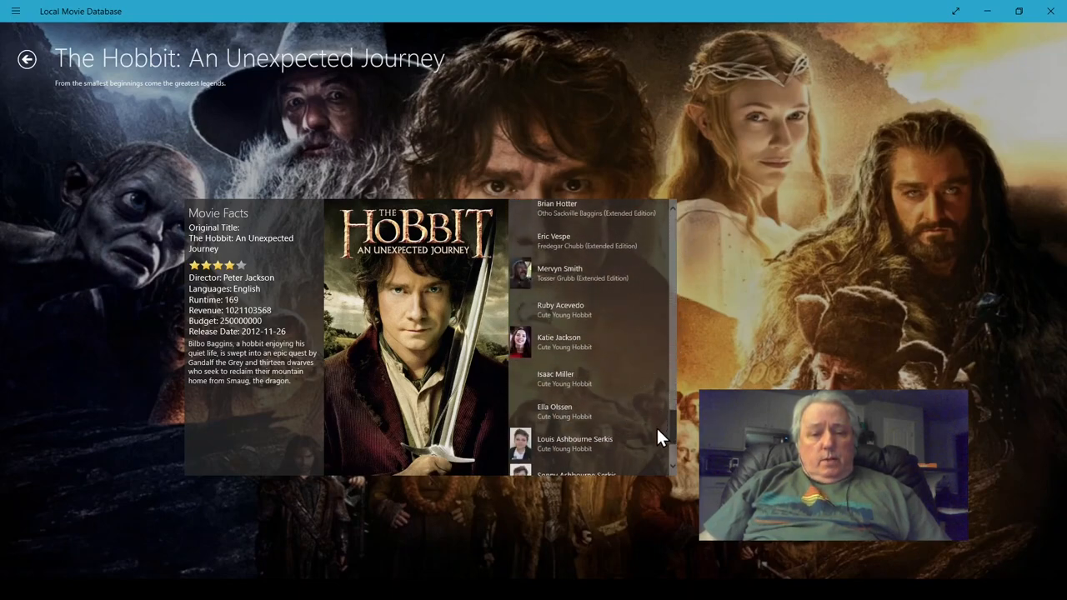
scroll(up, 3)
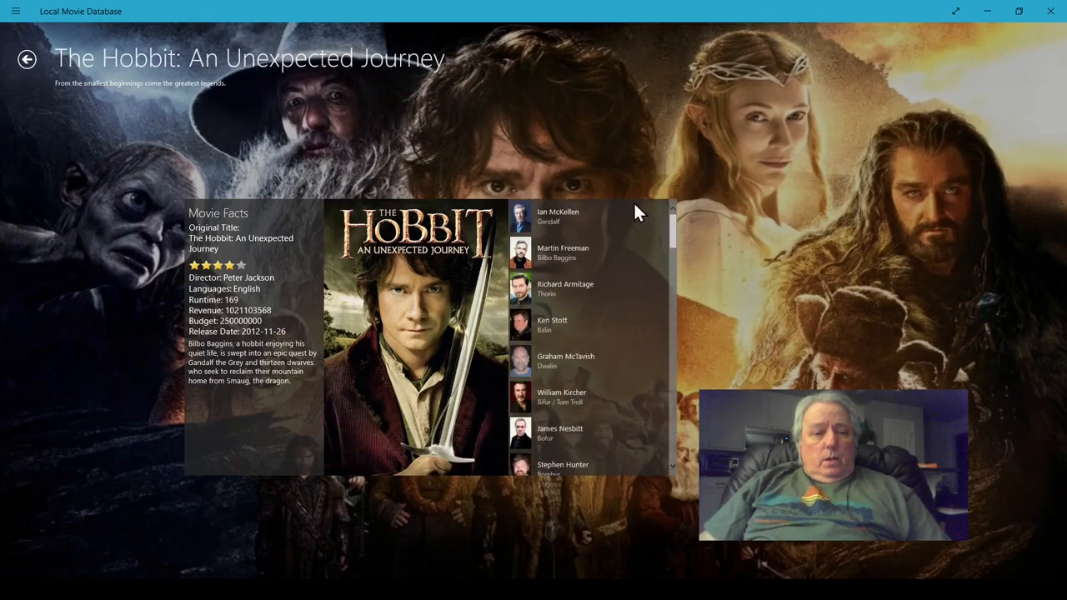
mouse_move(225, 296)
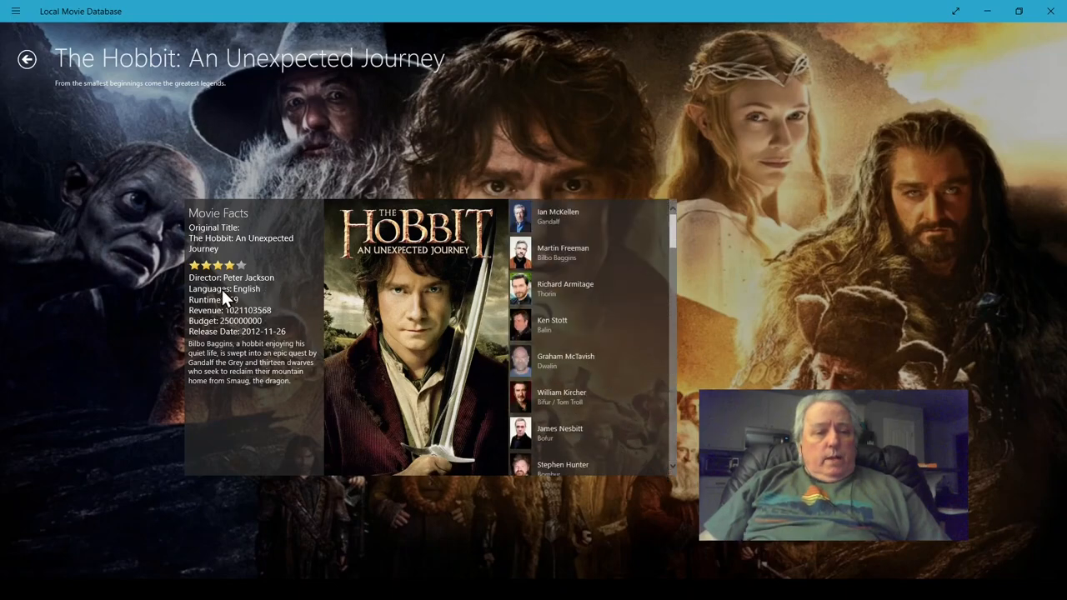
mouse_move(286, 258)
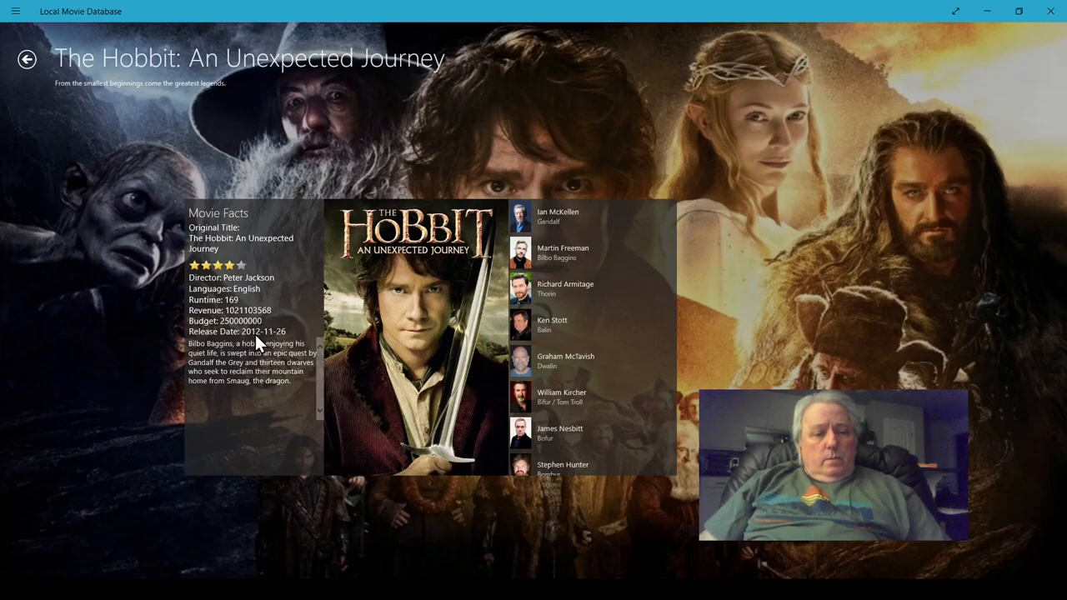
mouse_move(282, 337)
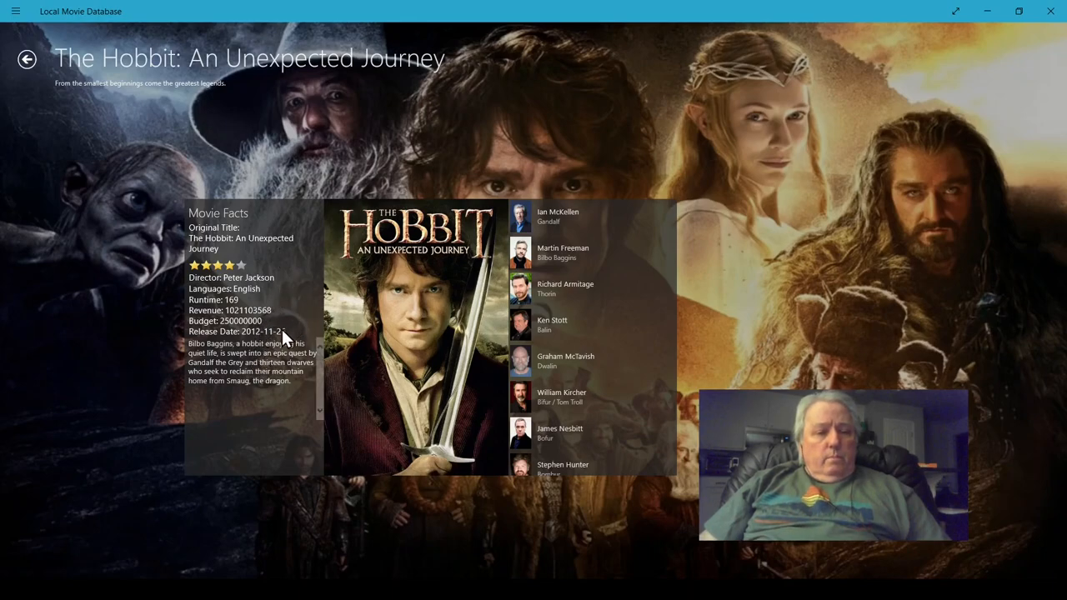
mouse_move(200, 360)
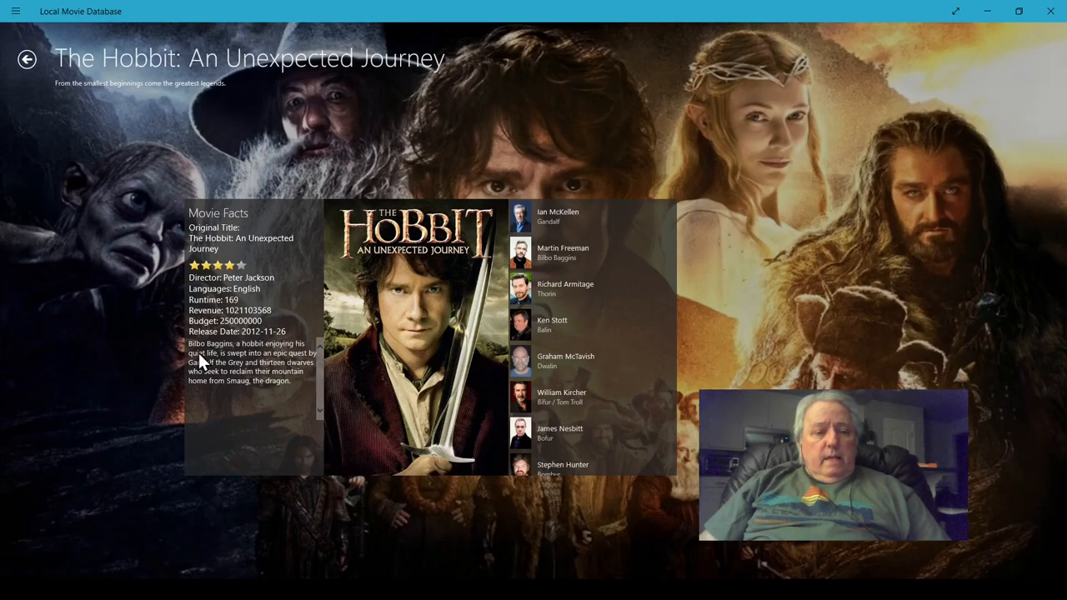
mouse_move(263, 367)
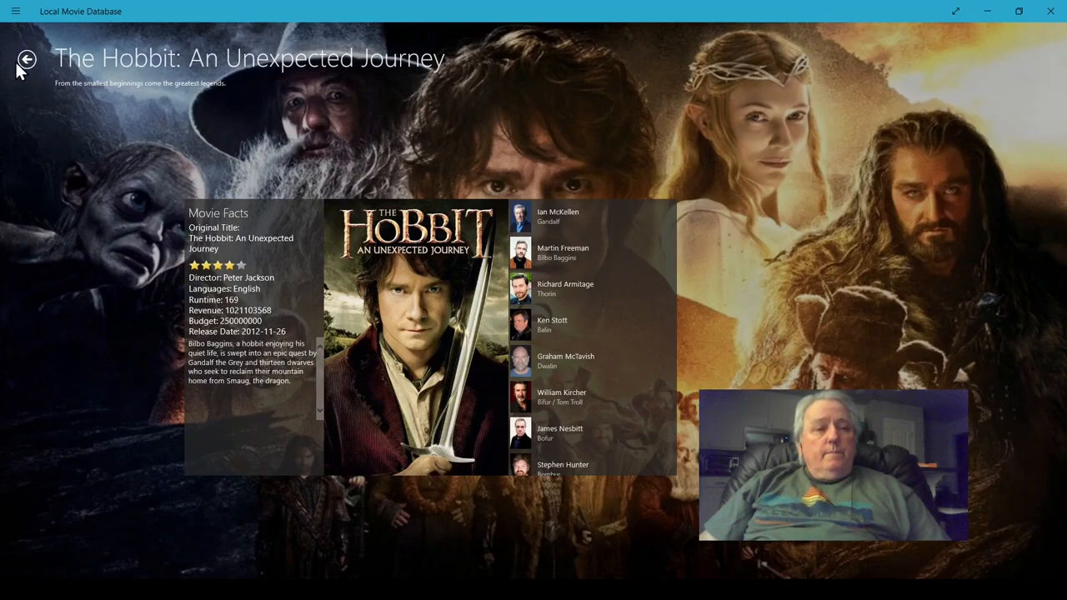
Step: Return to the collection and view it as a poster grid grouped by letter, browsing across to the A titles
click(27, 58)
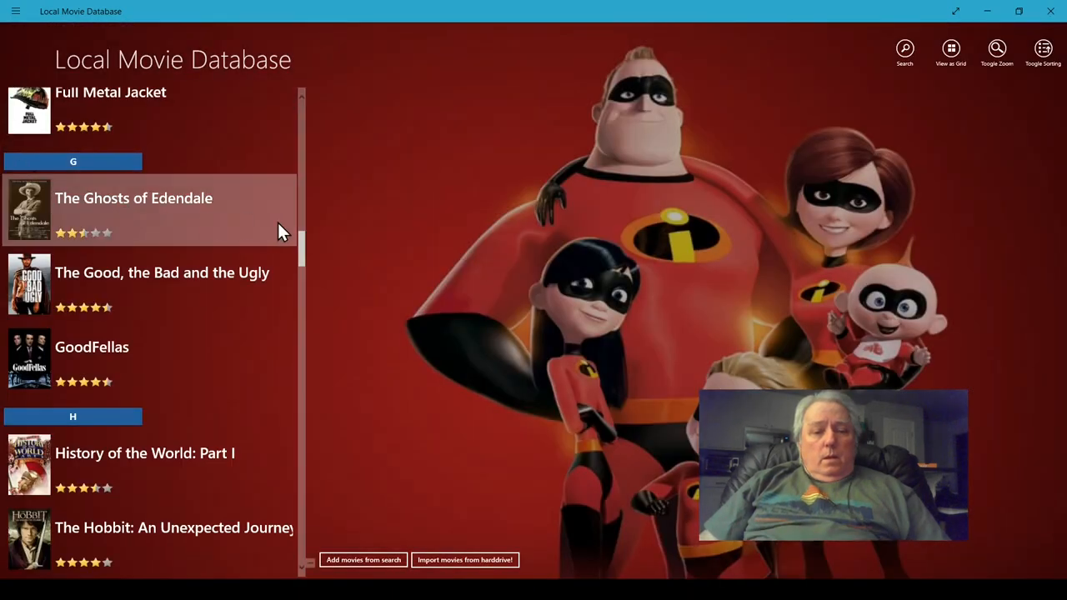
mouse_move(573, 270)
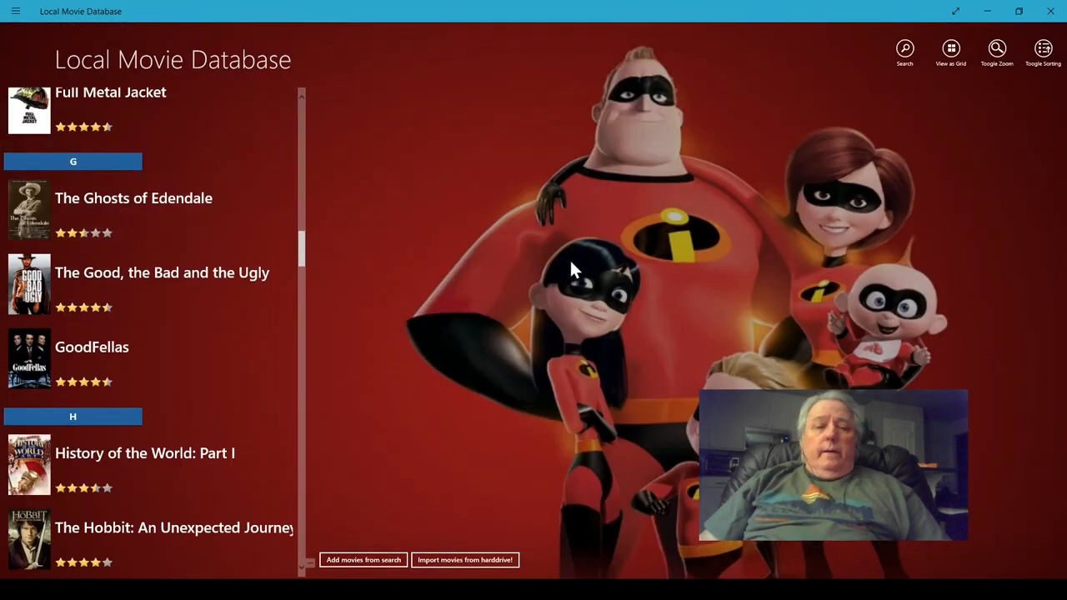
mouse_move(953, 113)
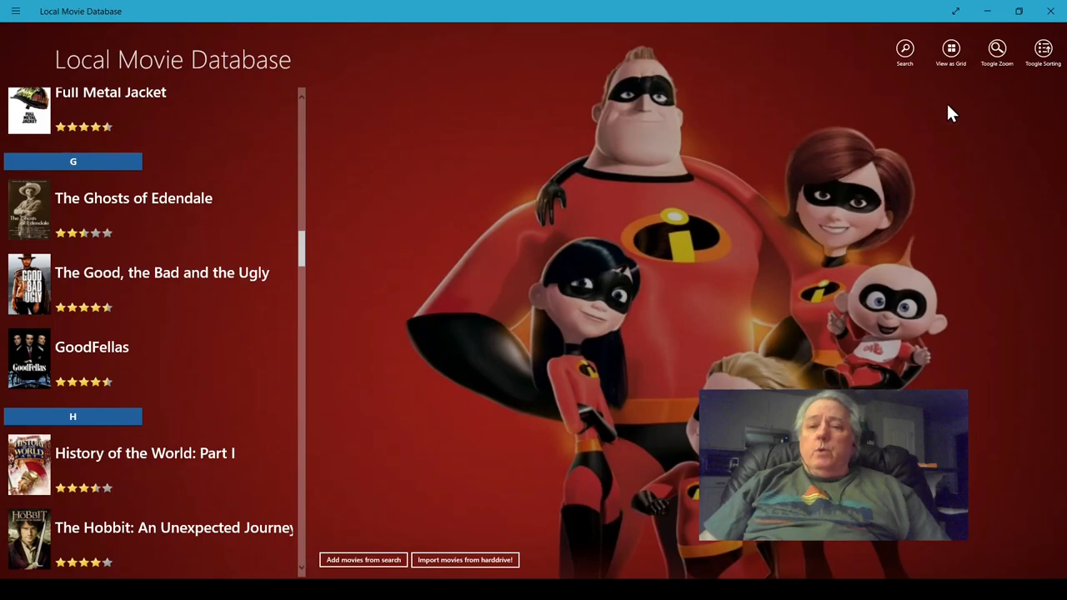
click(950, 49)
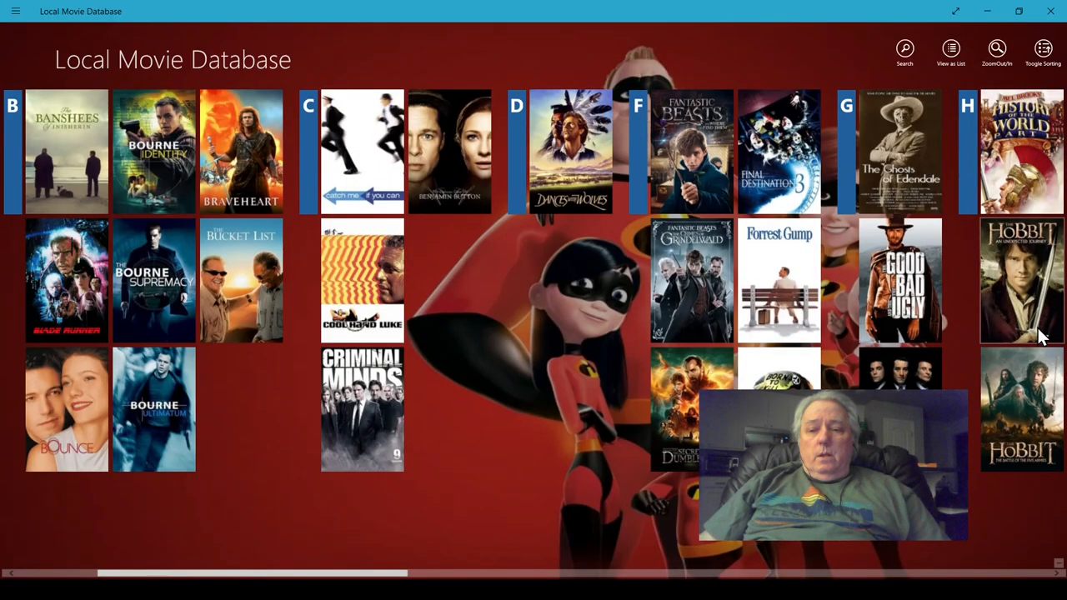
mouse_move(1008, 300)
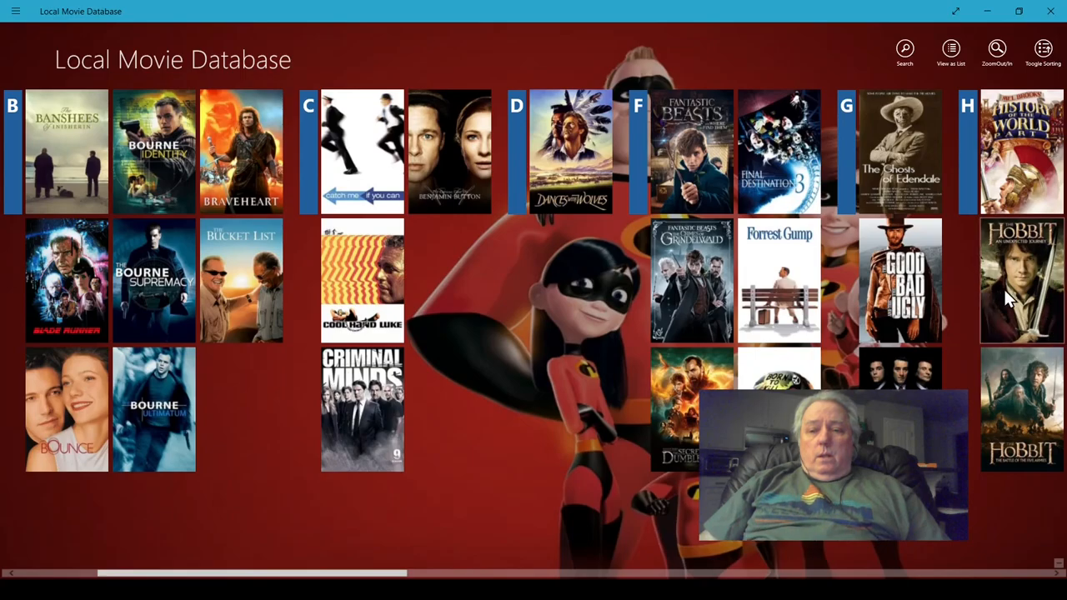
mouse_move(308, 558)
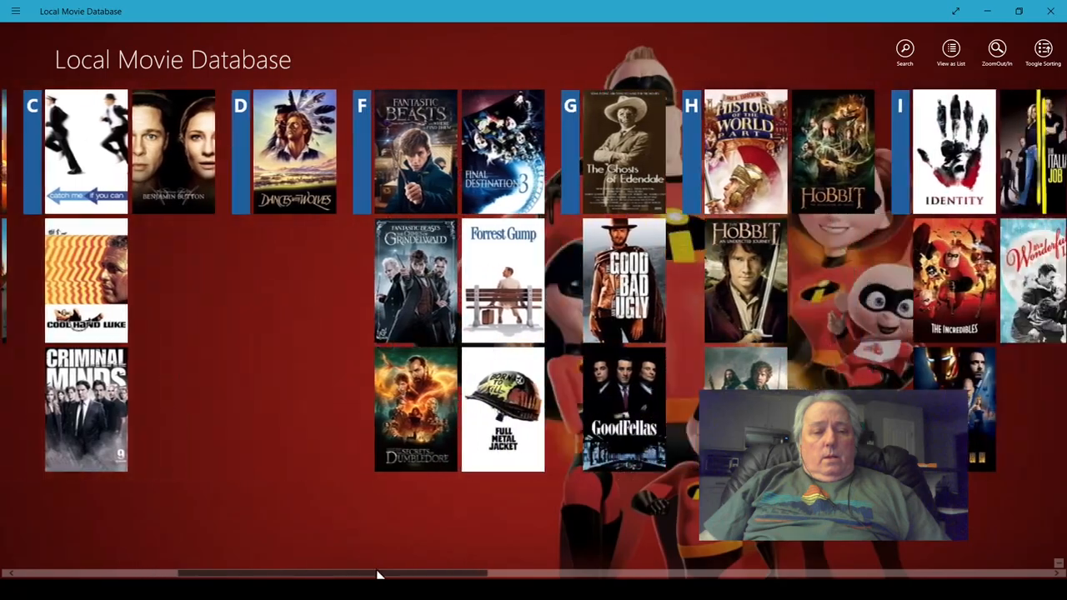
scroll(right, 3)
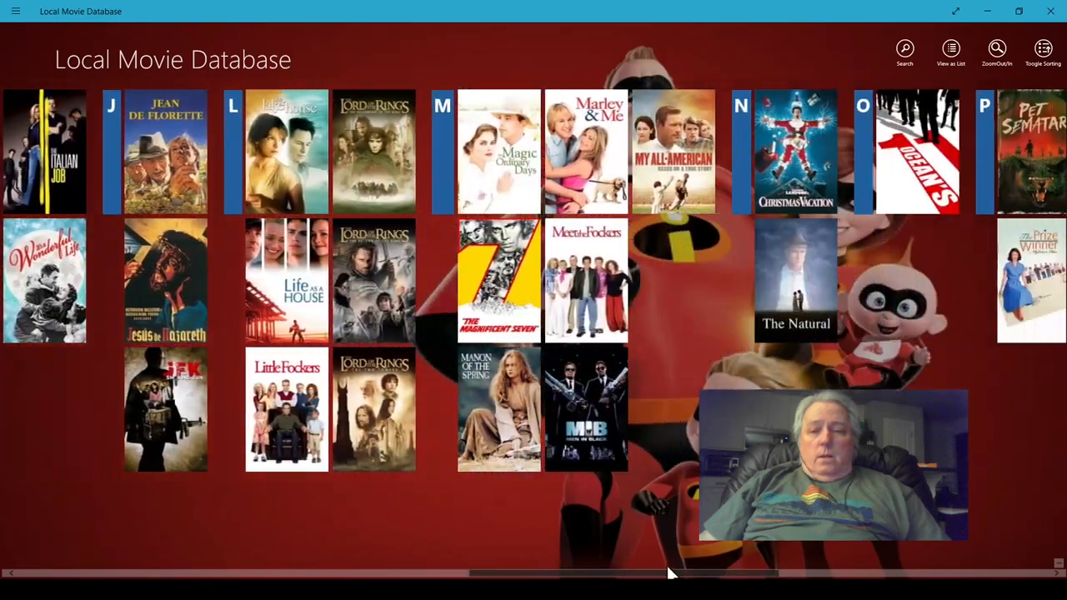
scroll(right, 3)
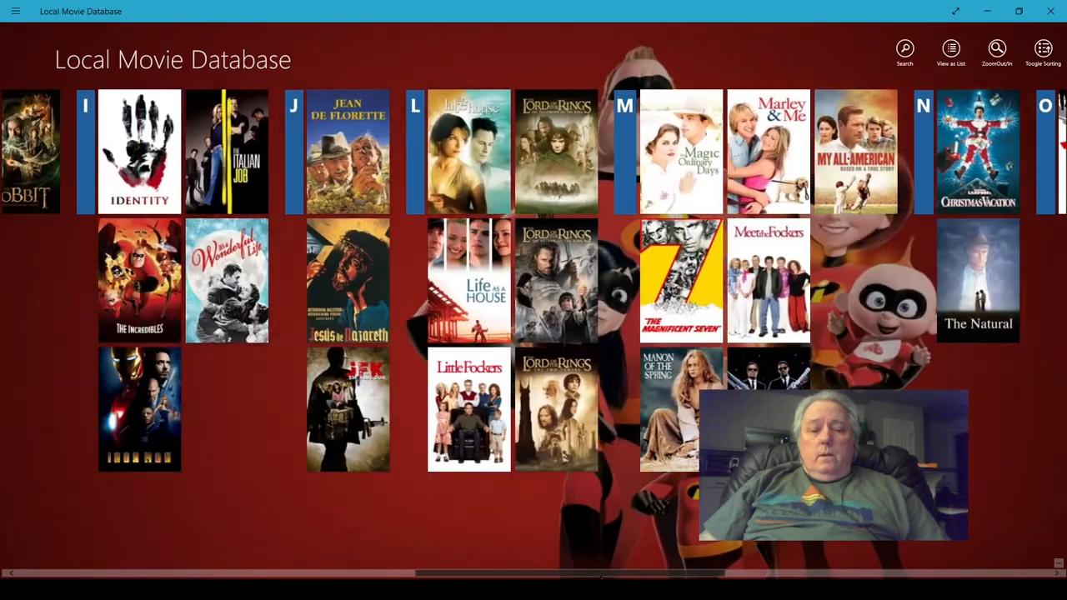
scroll(left, 3)
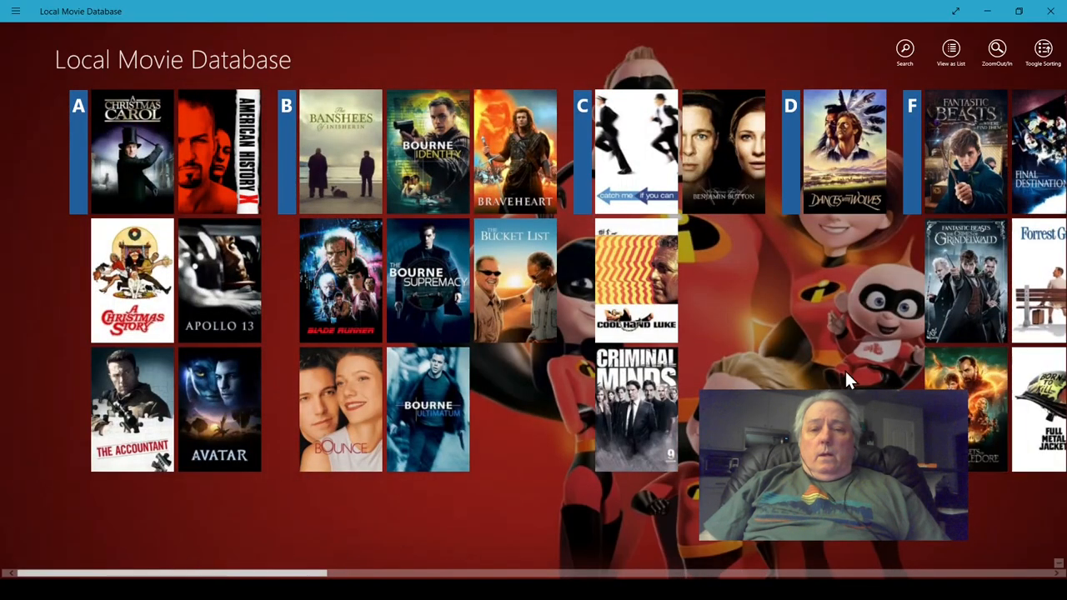
mouse_move(870, 13)
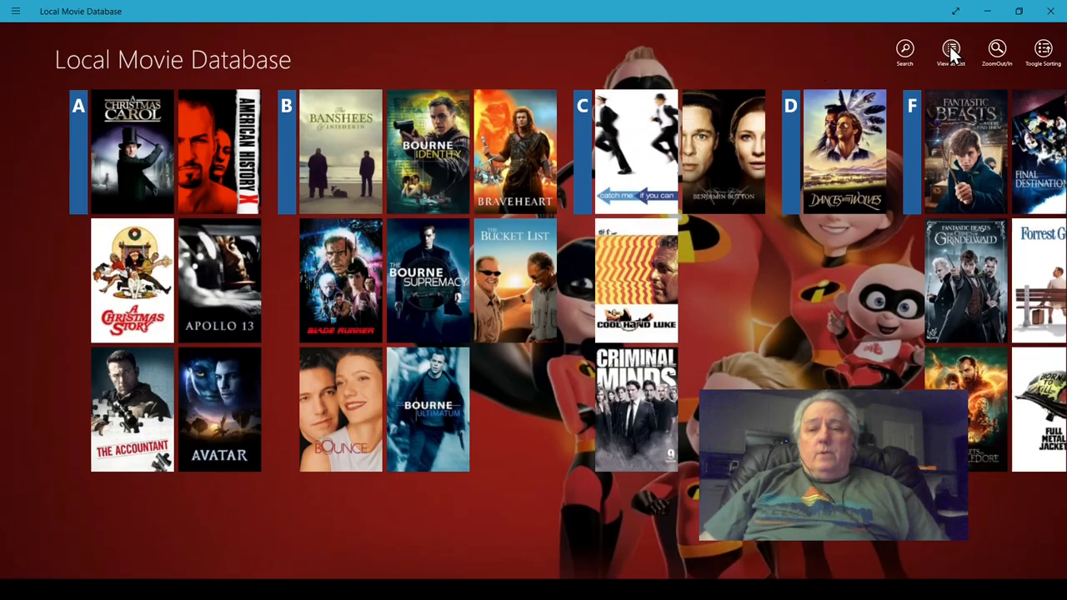
Step: Switch the collection back to the rated title list and scroll up to the B titles
click(950, 48)
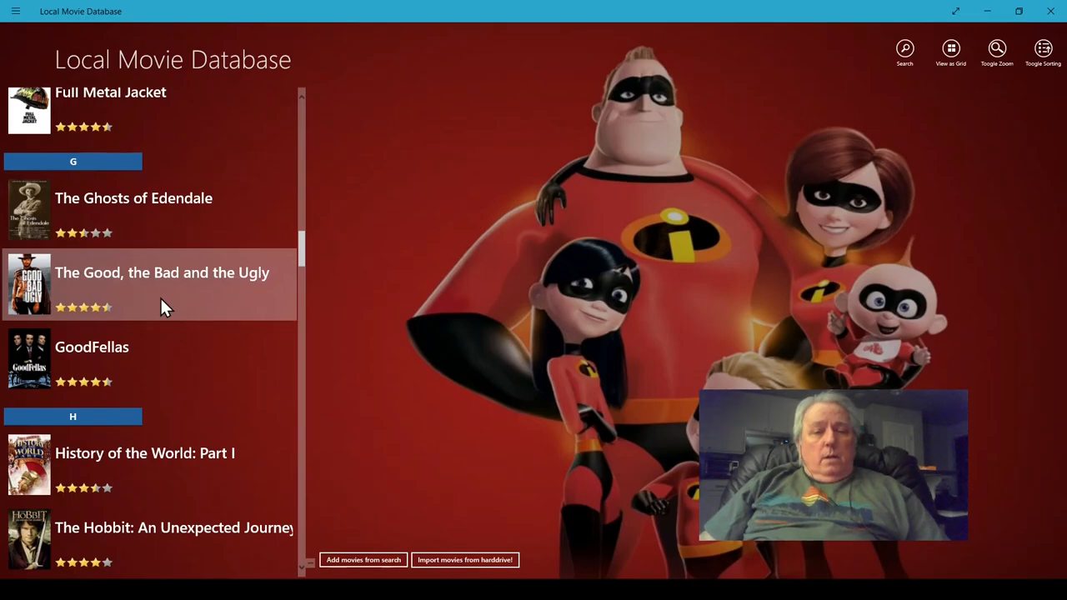
scroll(up, 3)
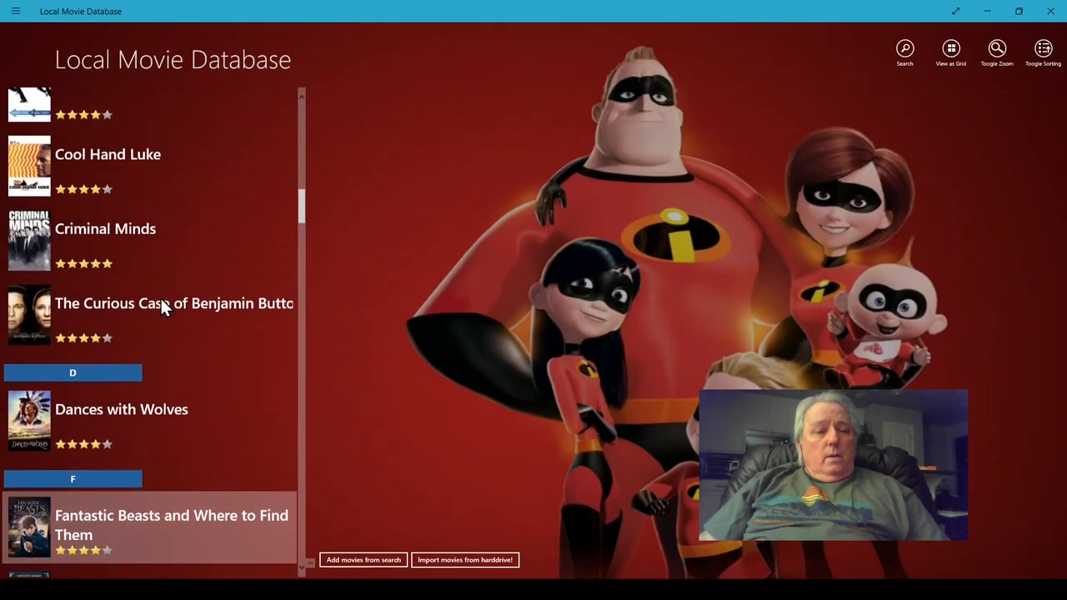
scroll(up, 3)
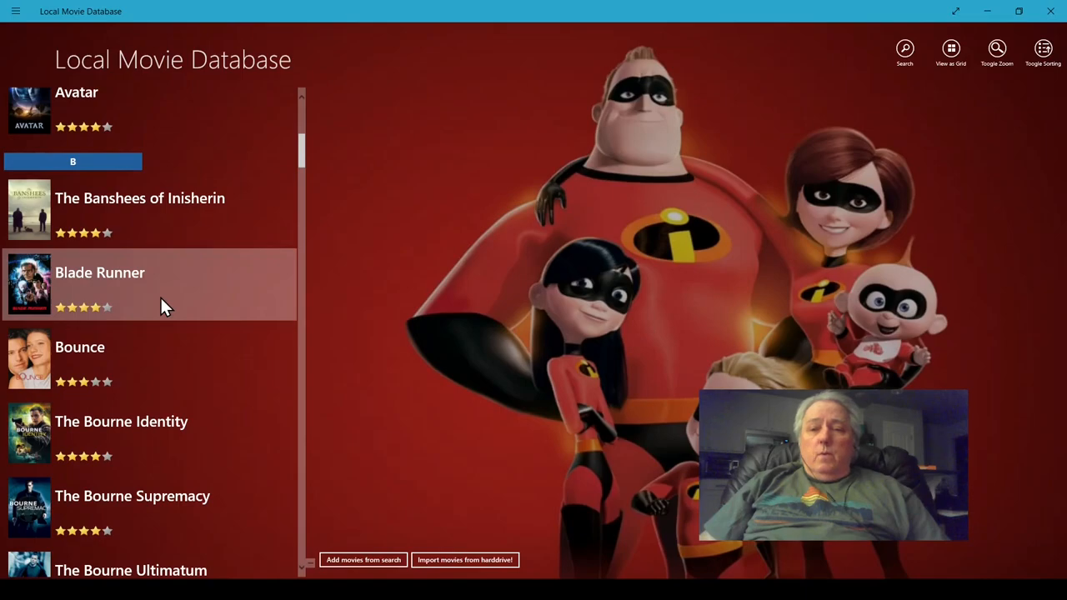